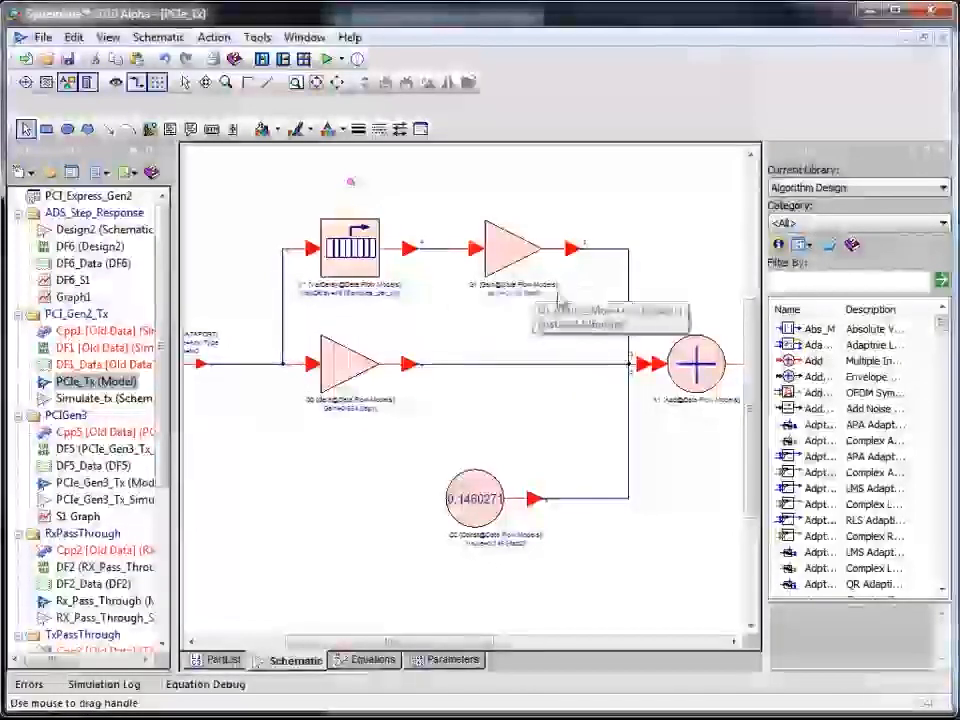
mouse_move(675, 375)
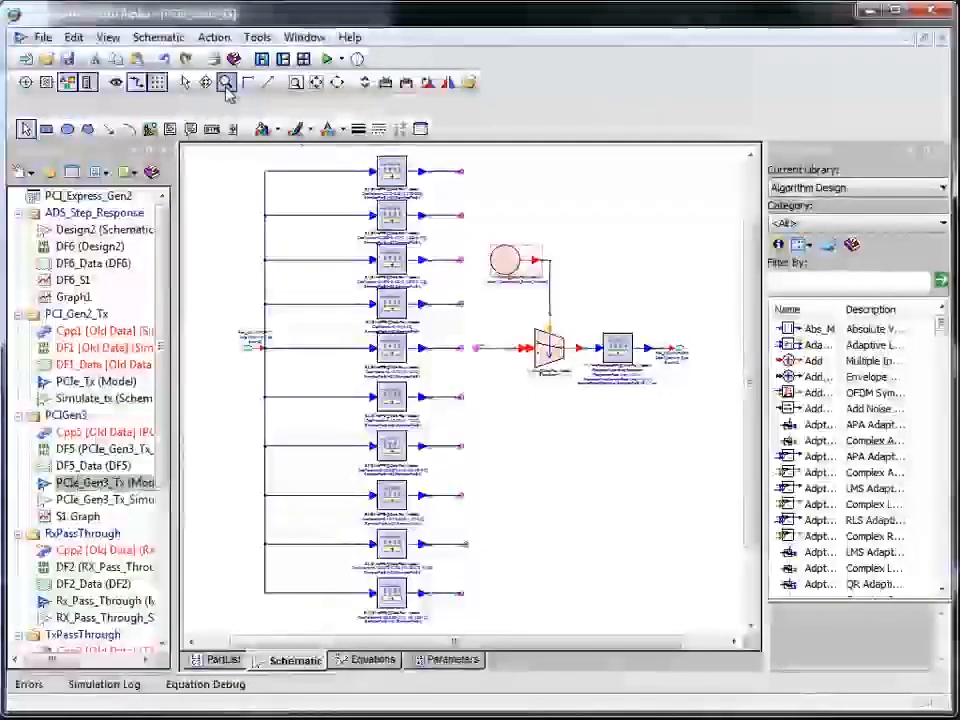
click(225, 82)
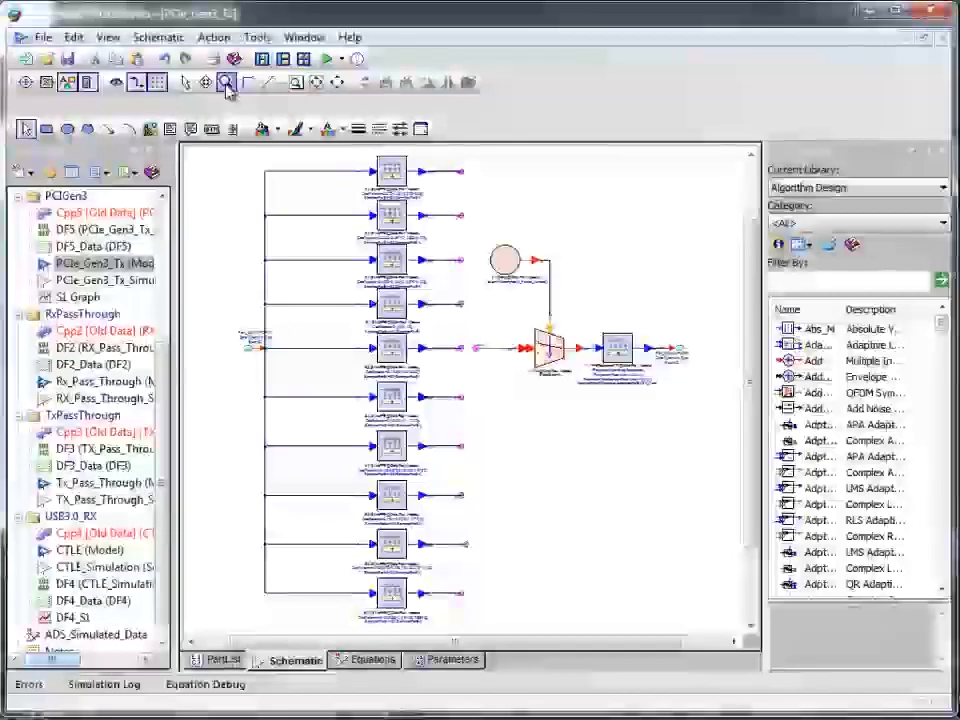
click(225, 83)
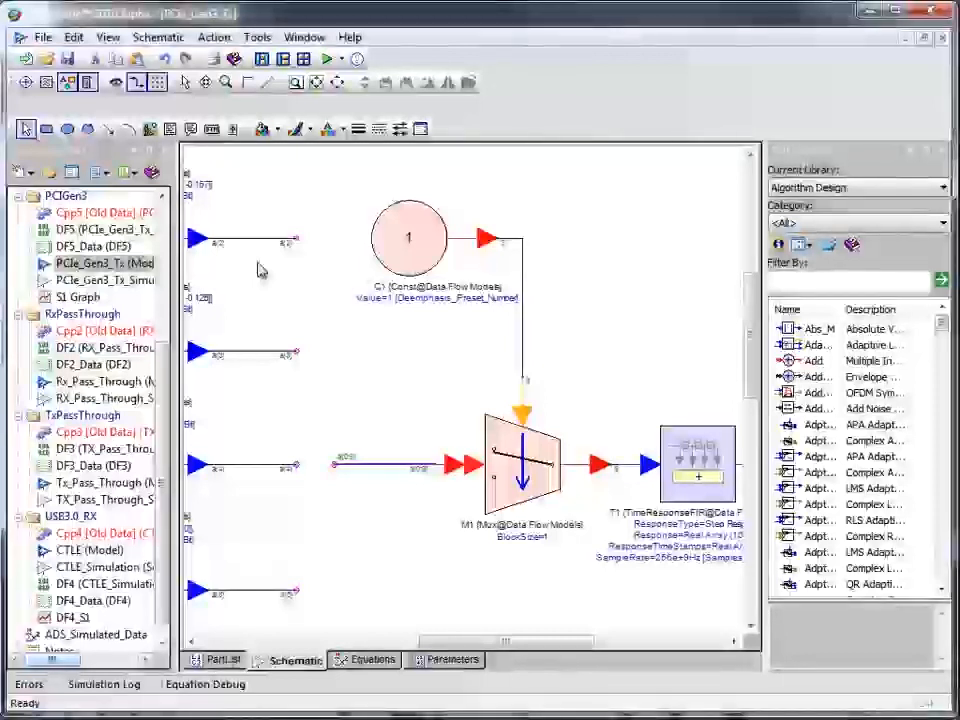
click(338, 82)
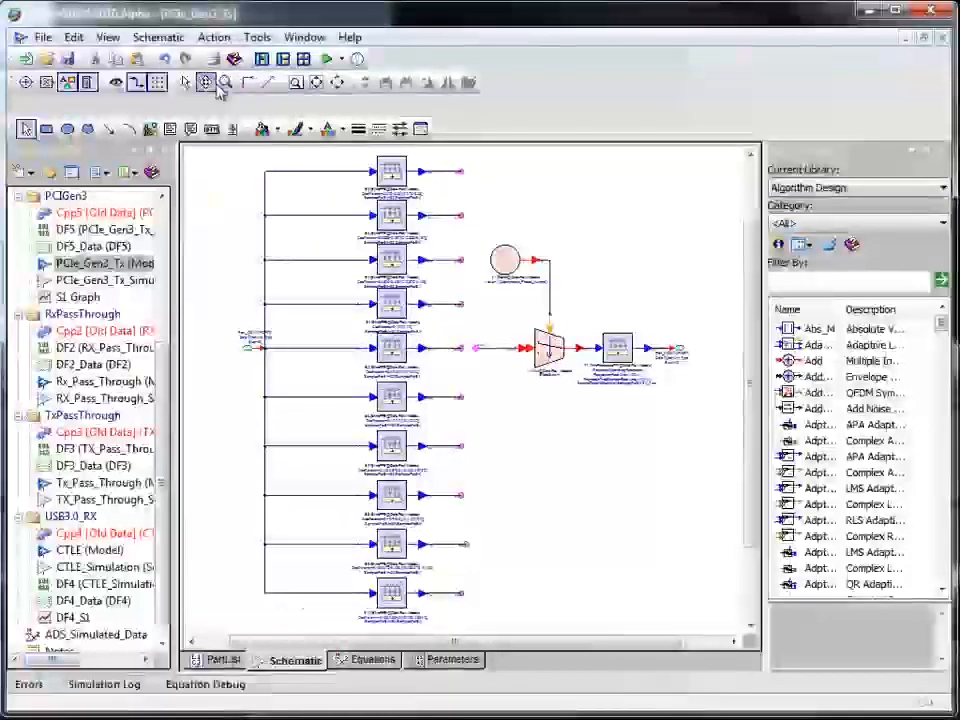
click(205, 82)
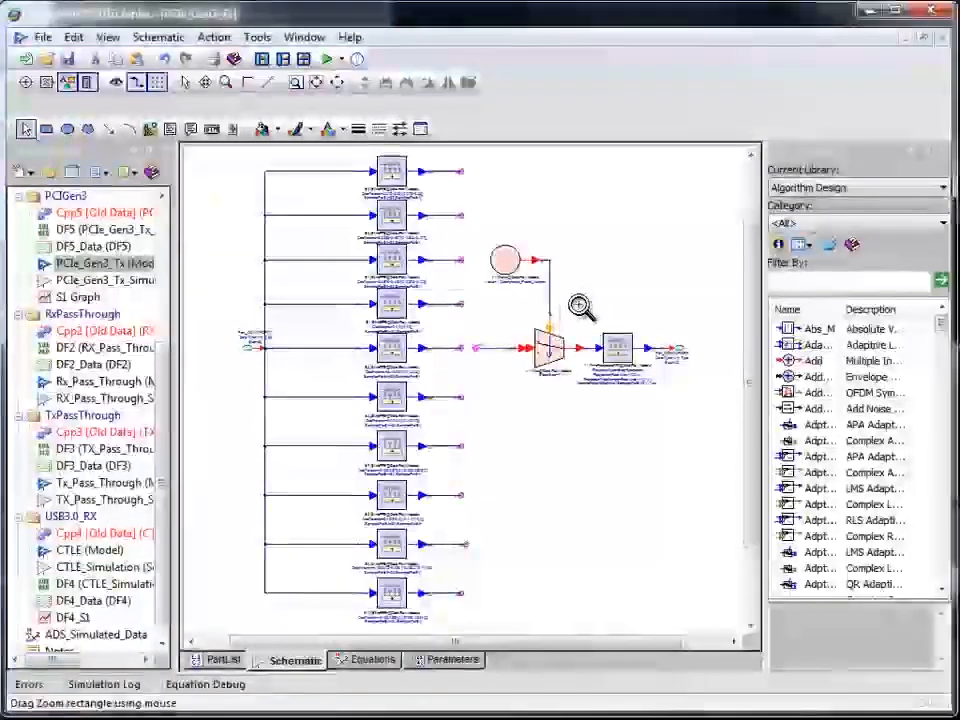
mouse_move(650, 388)
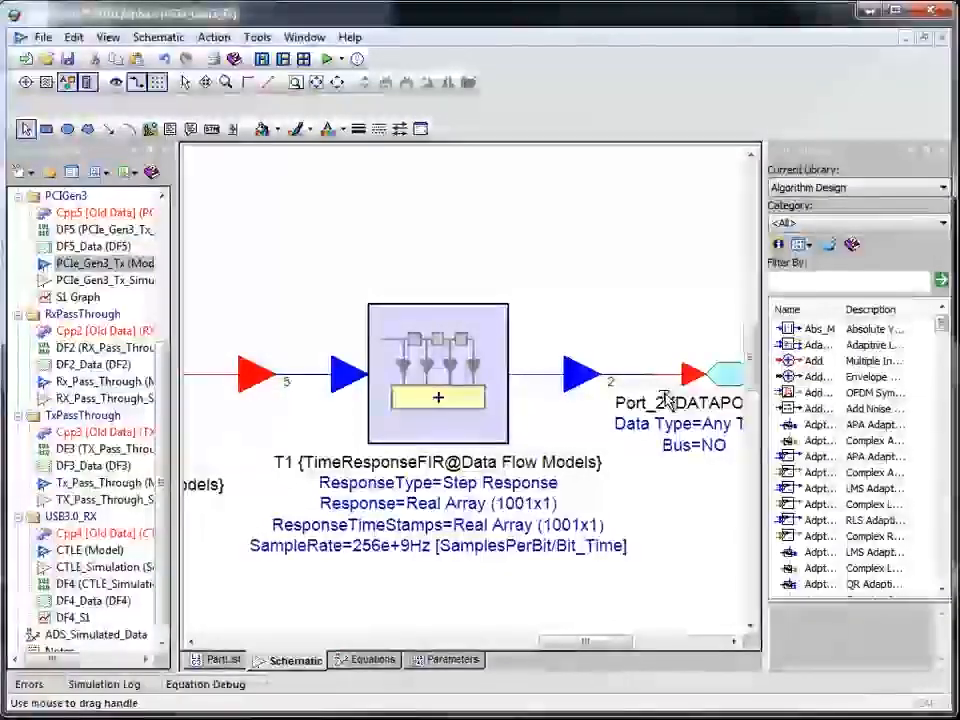
mouse_move(530, 463)
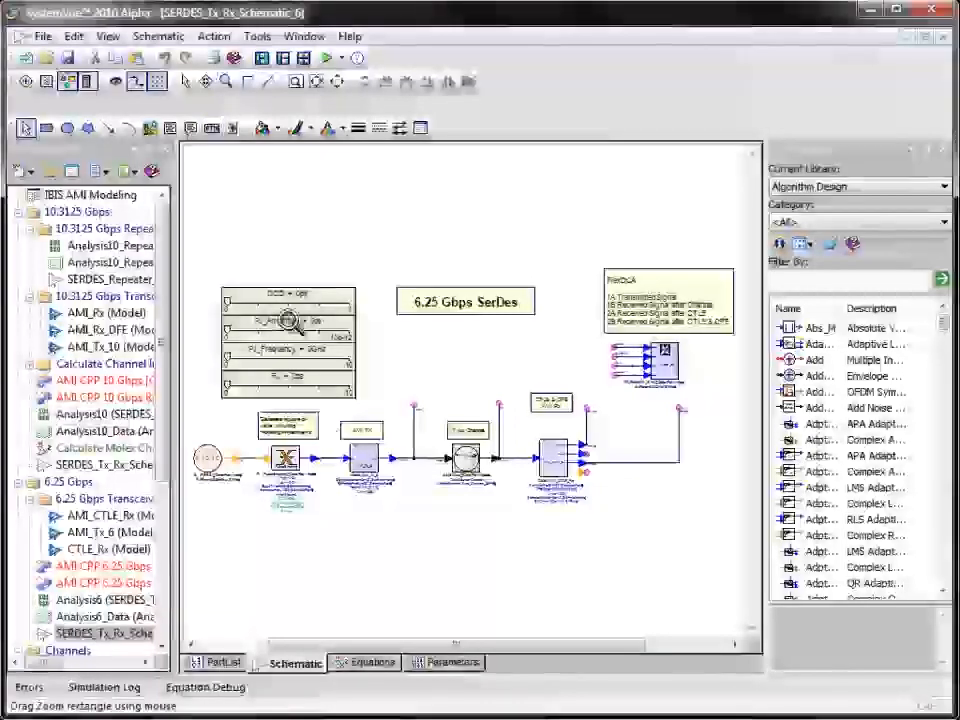
Step: Zoom in on the AMI TX, Tyco channel and CTLE & DFE AMI Rx blocks
drag(290, 320, 625, 513)
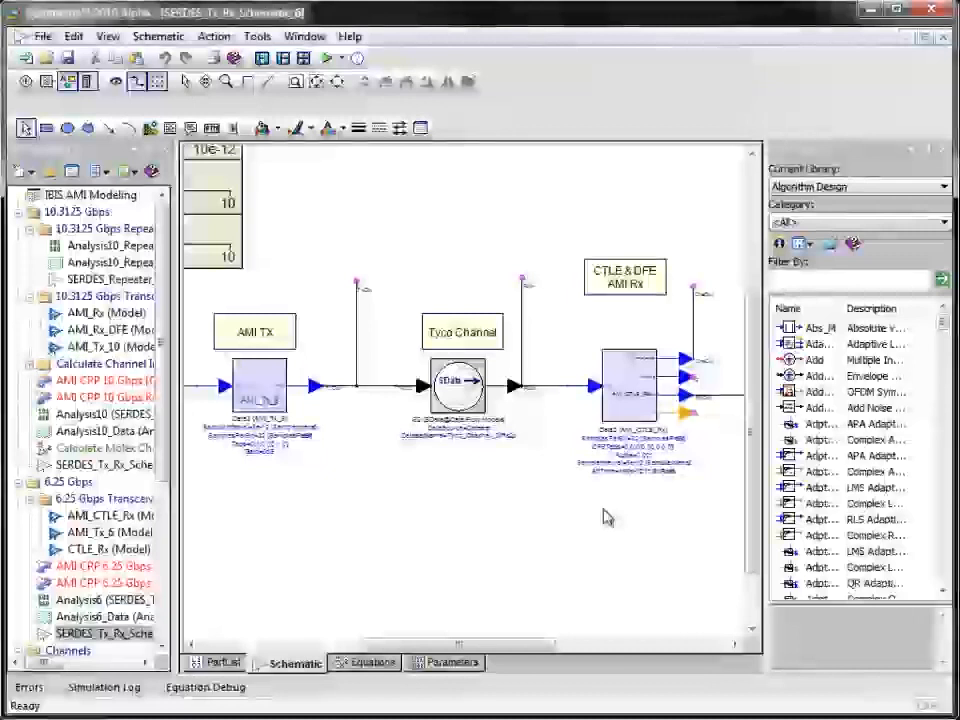
mouse_move(512, 430)
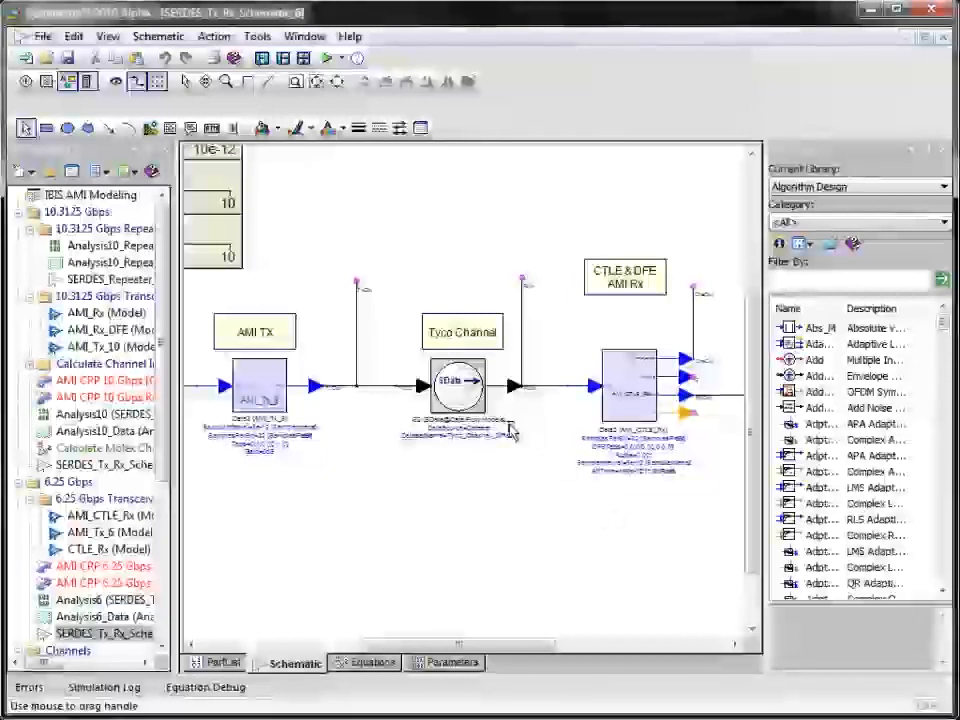
mouse_move(508, 430)
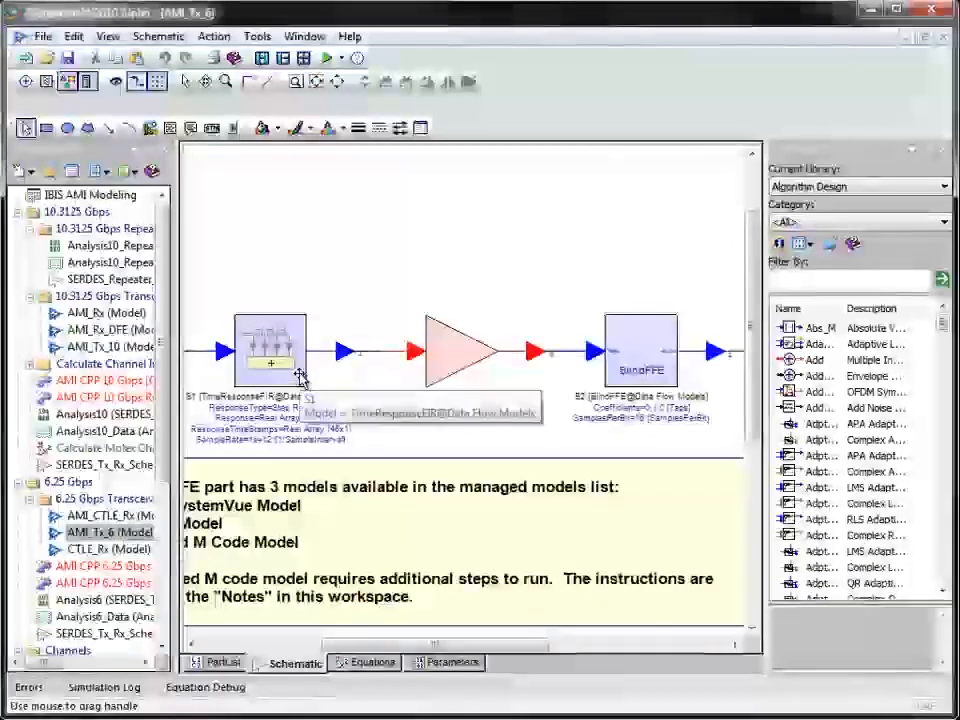
mouse_move(305, 380)
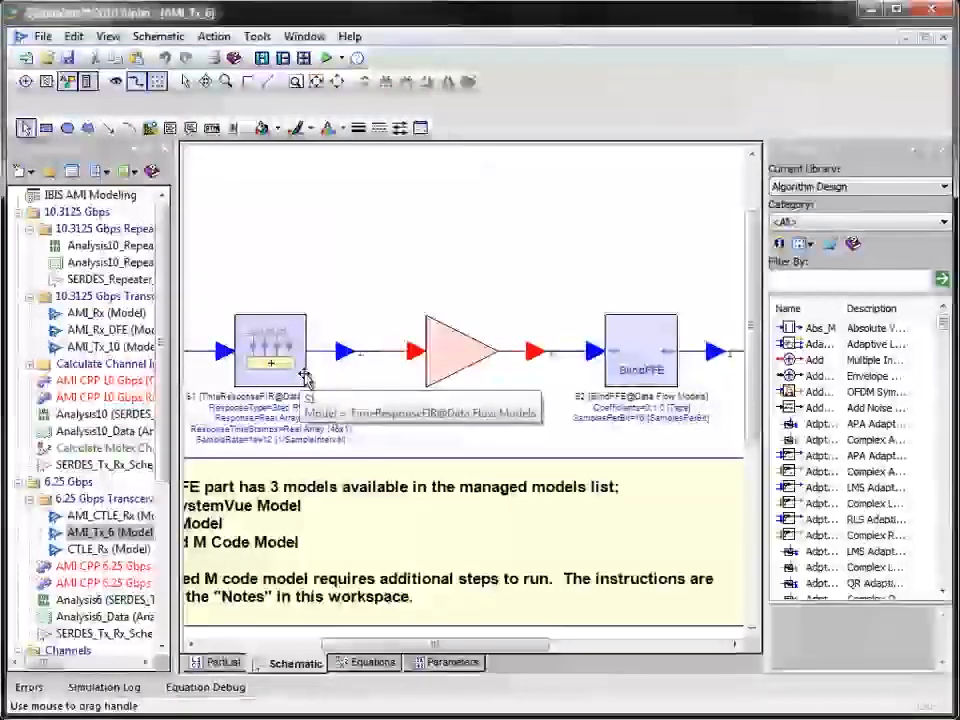
mouse_move(410, 370)
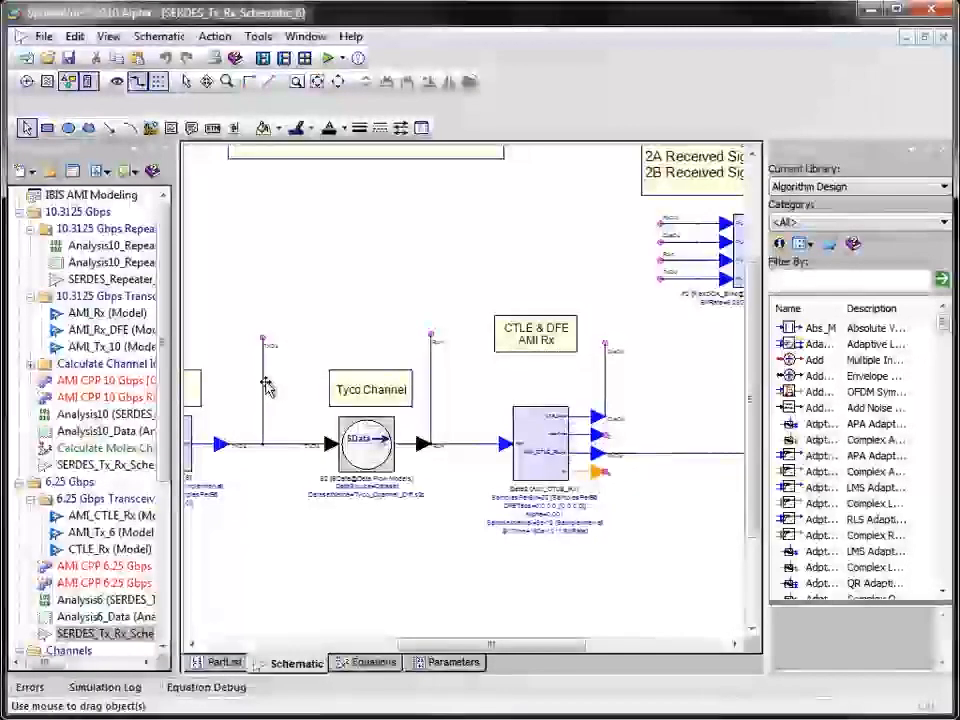
mouse_move(440, 360)
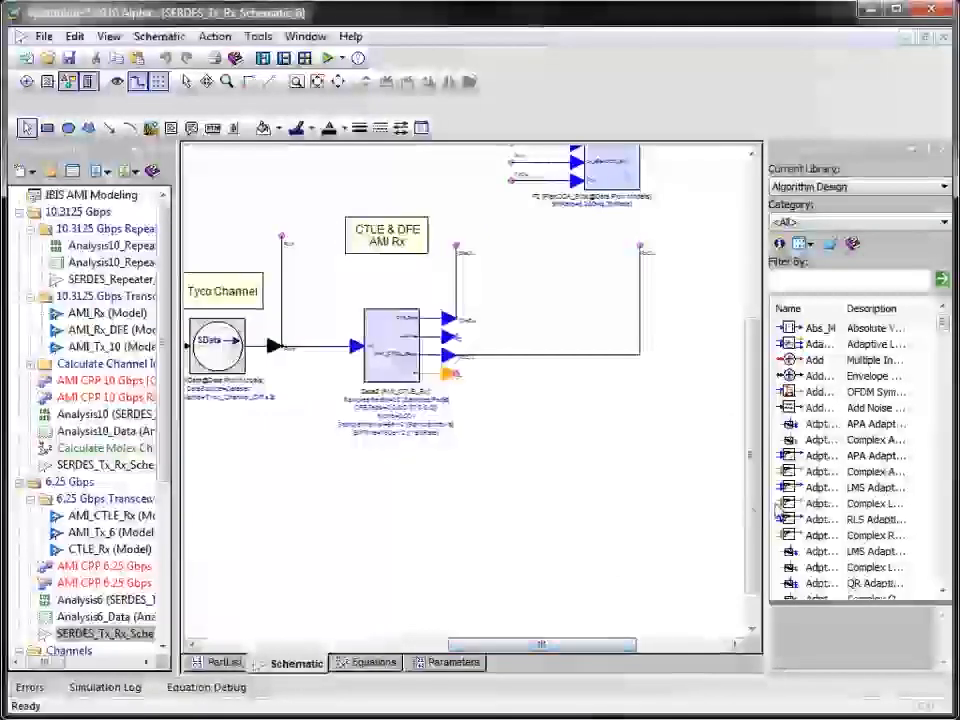
Step: Zoom in on the FlexDCA_Sink block taking TxOut, RxIn, CtleOut and RxOut
scroll(up, 3)
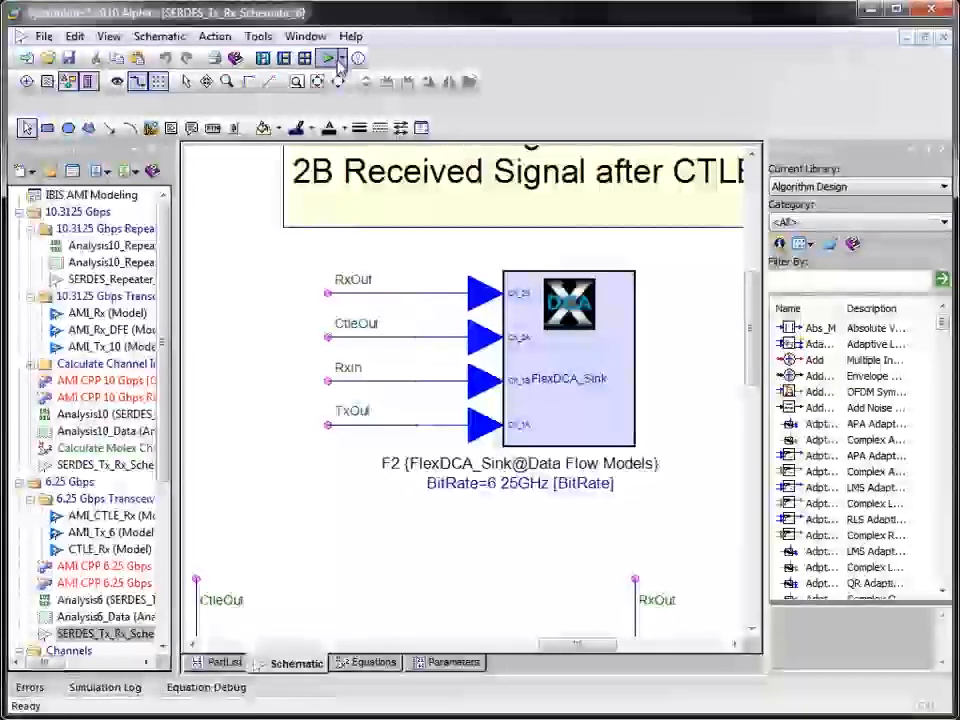
mouse_move(332, 58)
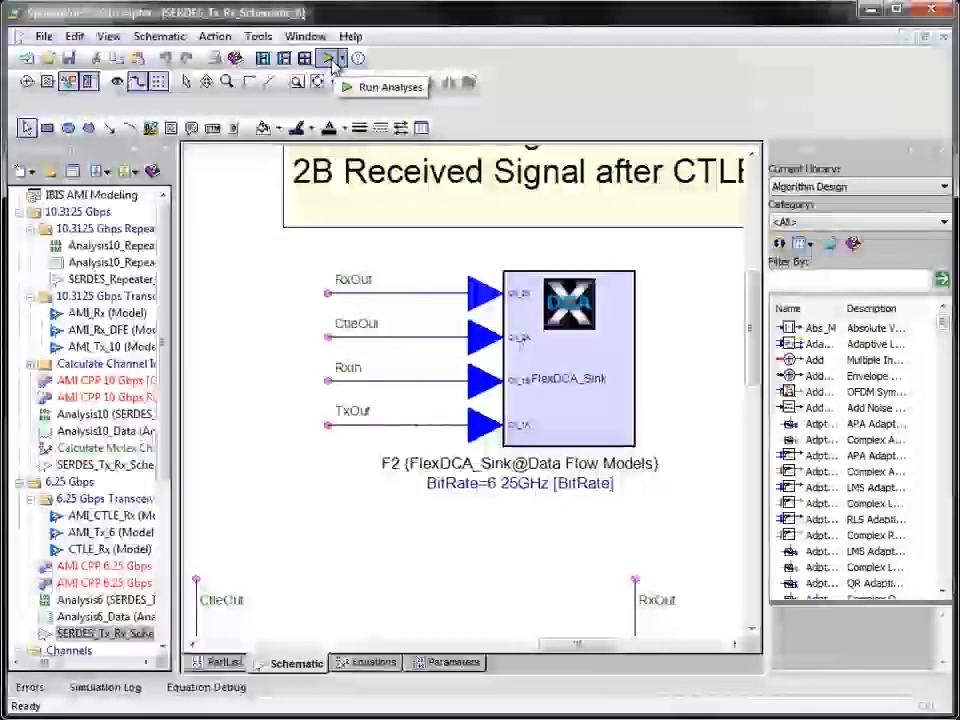
Step: Run the SerDes schematic simulation, sending results to the FlexDCA sink
click(330, 58)
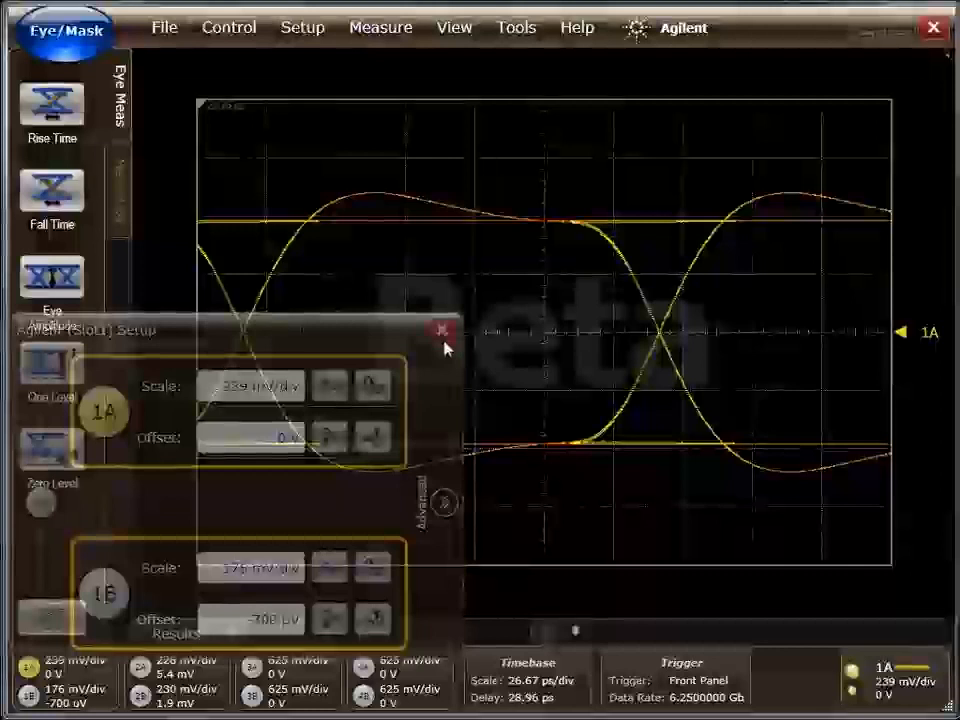
Step: Close the channel setup panel and auto-scale the FlexDCA waveform display
click(228, 27)
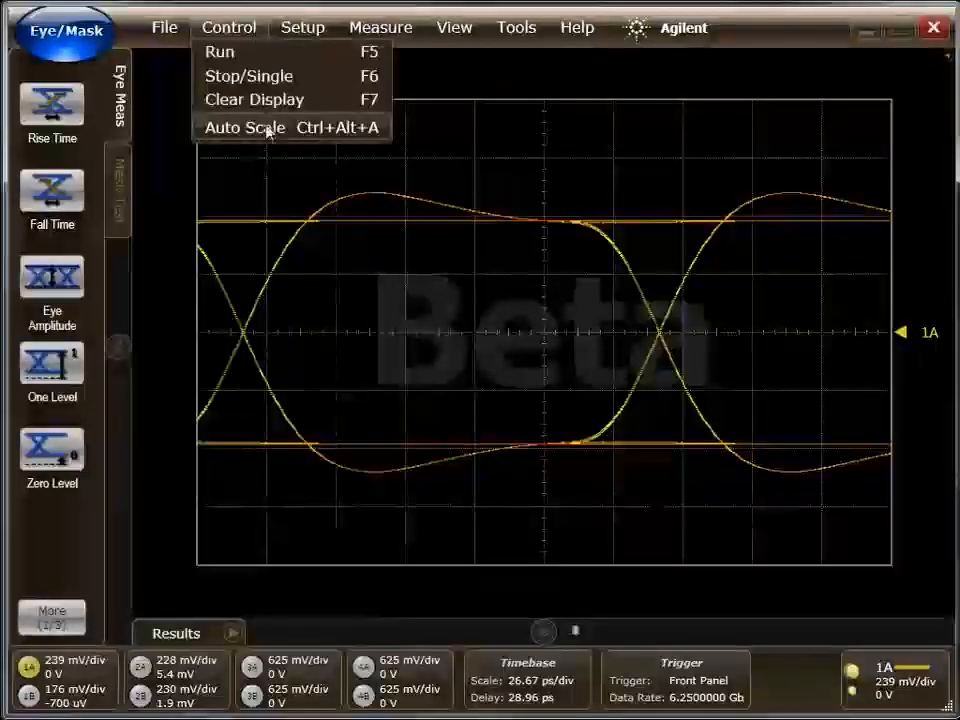
click(244, 127)
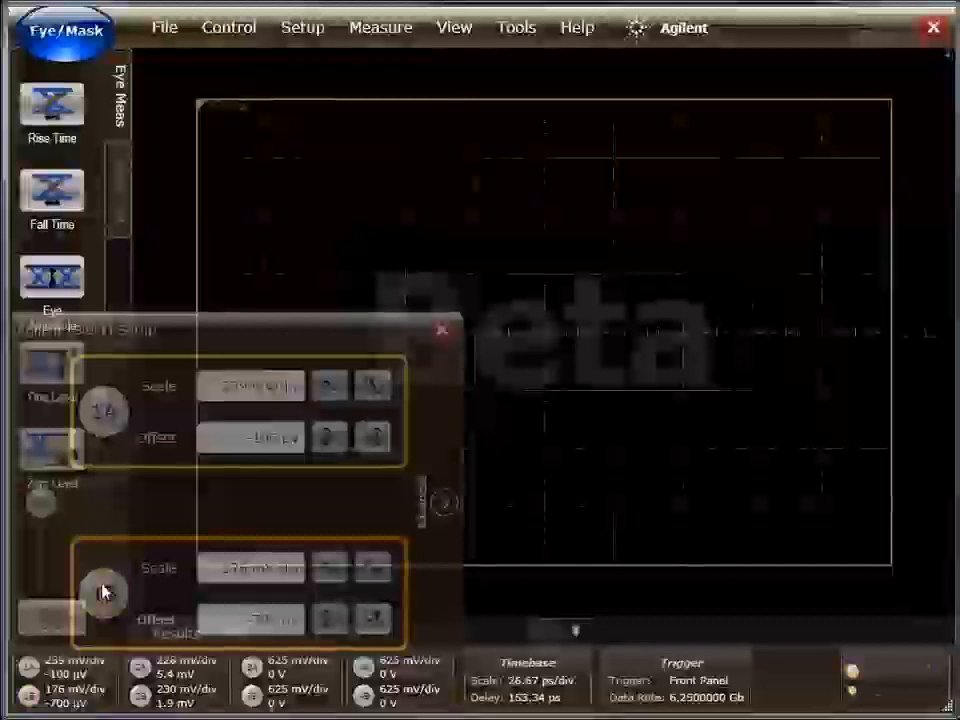
Step: Select channel 2A and close the settings to view its colour-graded eye
click(442, 329)
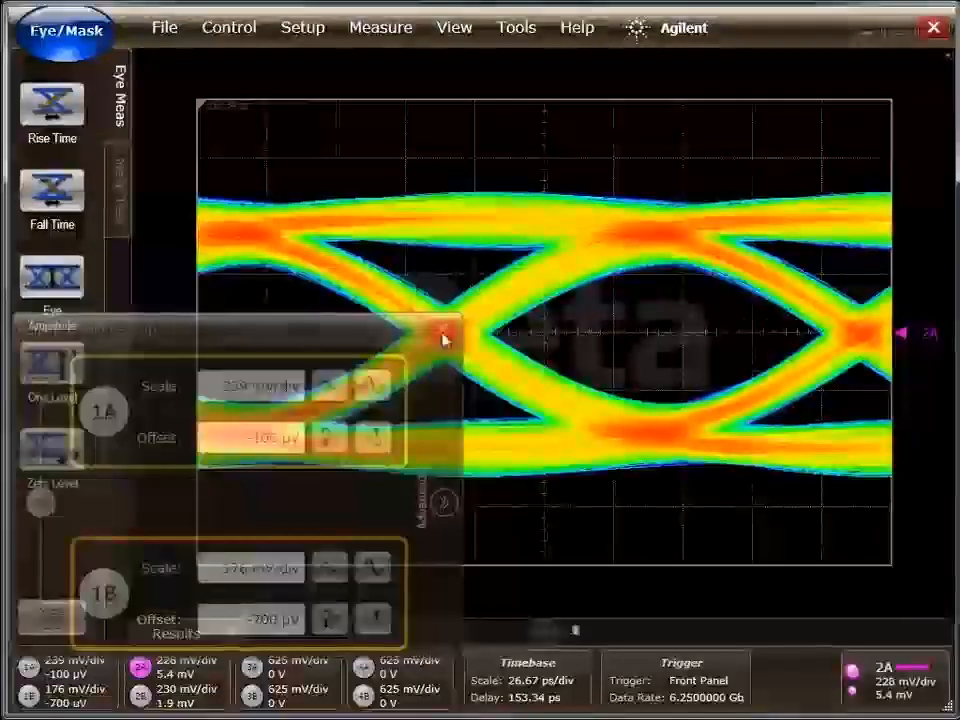
click(446, 331)
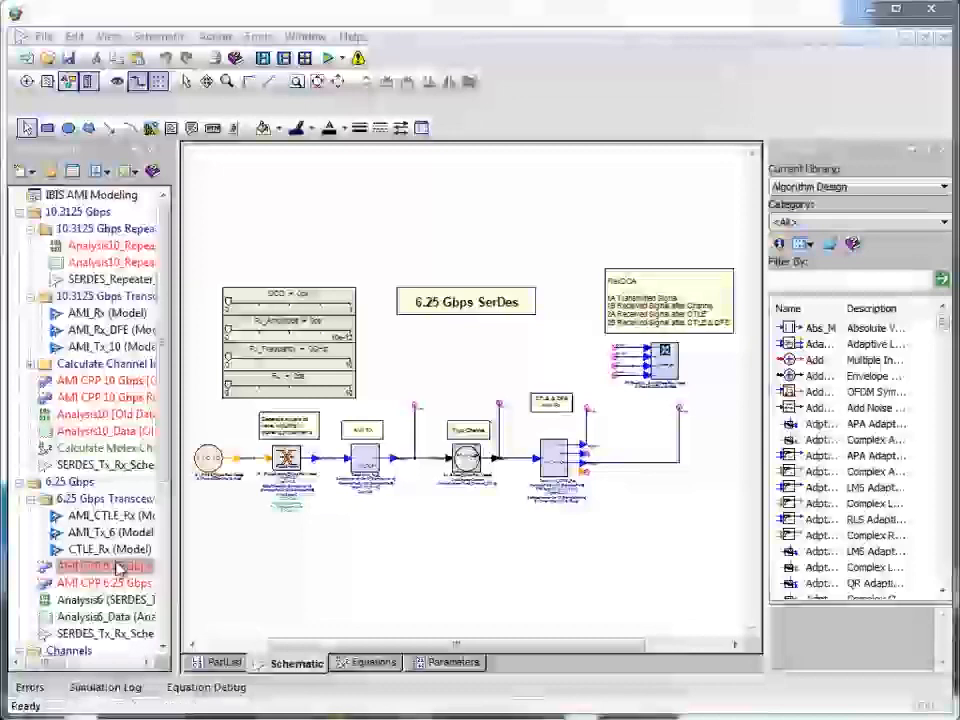
Step: Open the AMI CPP 6.25 Gbps settings and view, then cancel, the addable parts
double_click(100, 582)
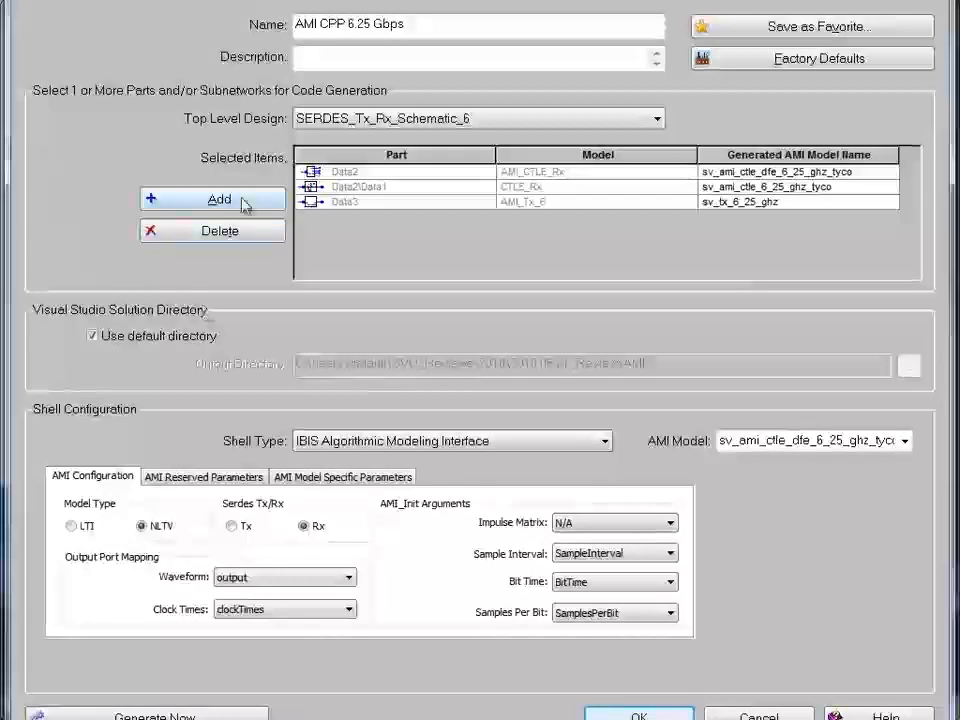
click(213, 199)
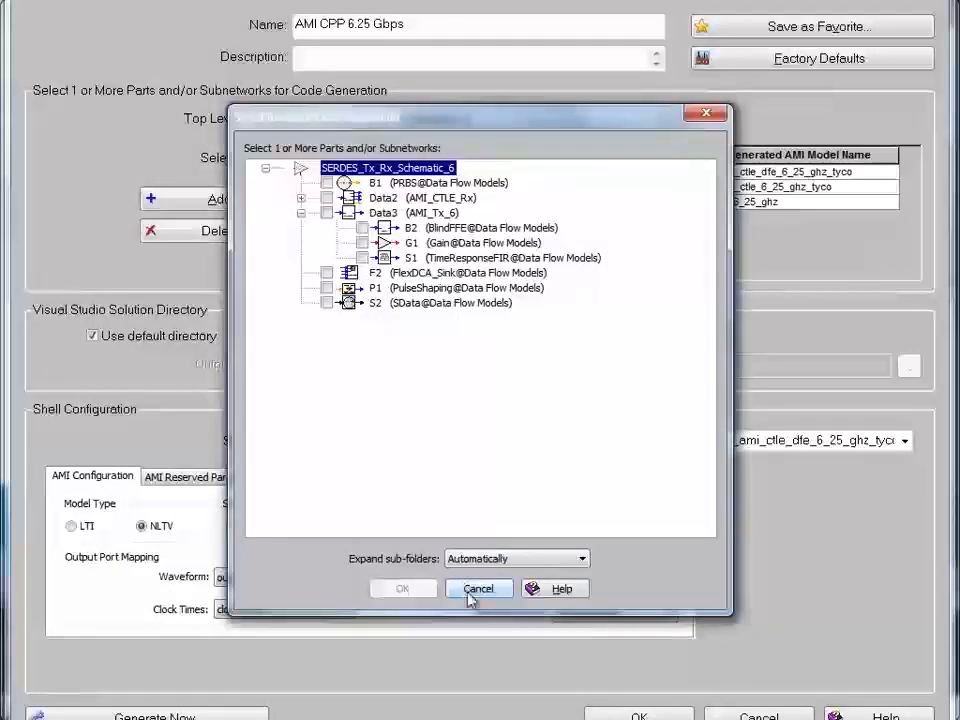
click(479, 588)
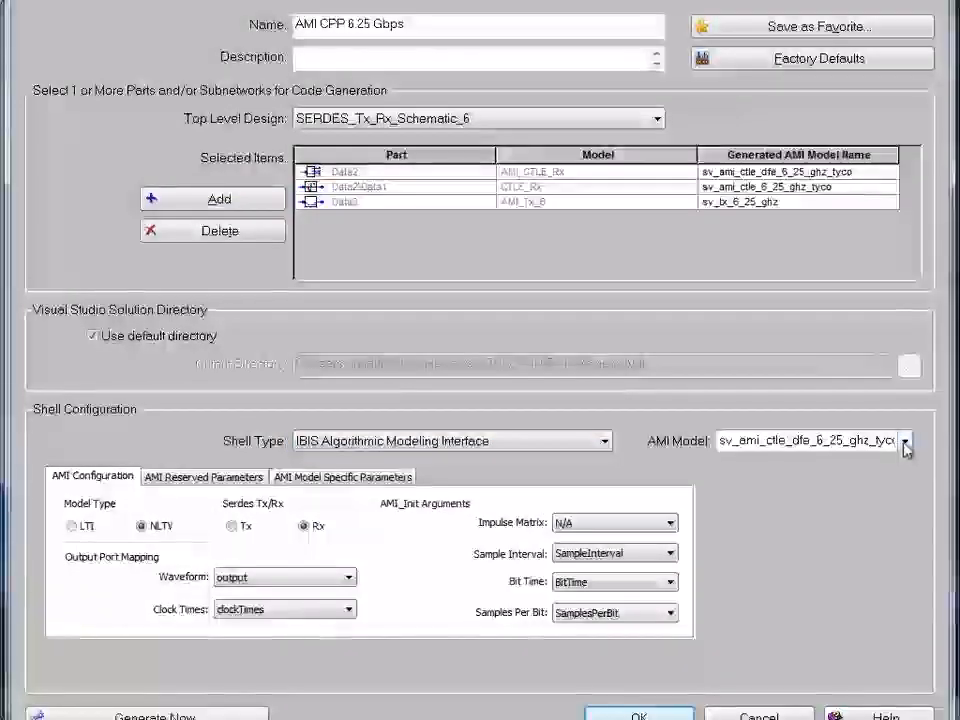
Step: Choose sv_ami_ctle_dfe_6_25_ghz_tyco as the AMI model
click(904, 440)
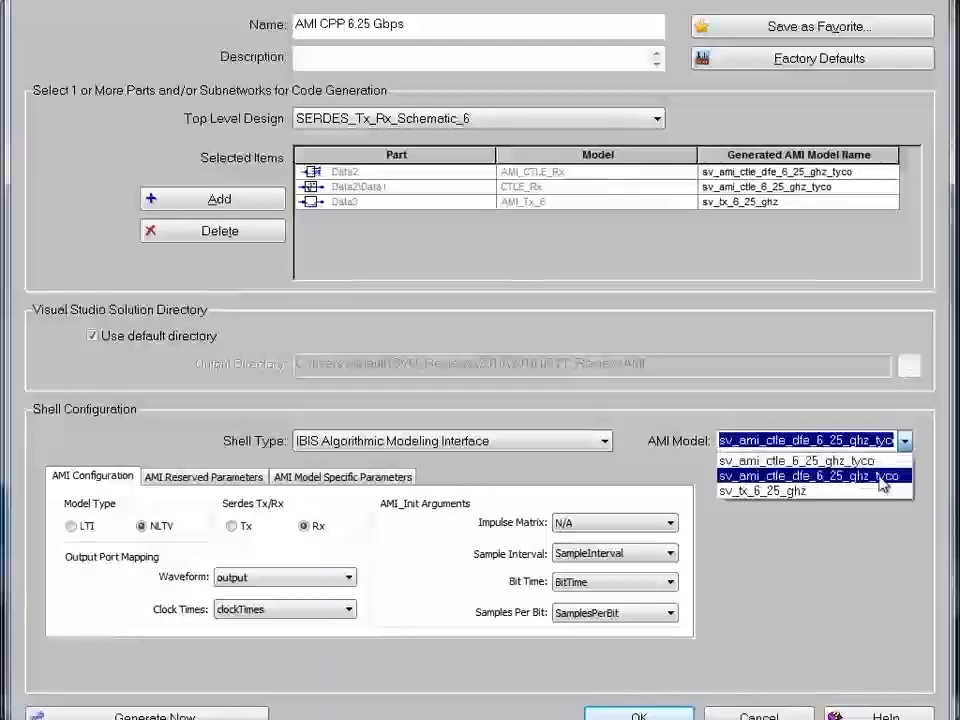
click(810, 475)
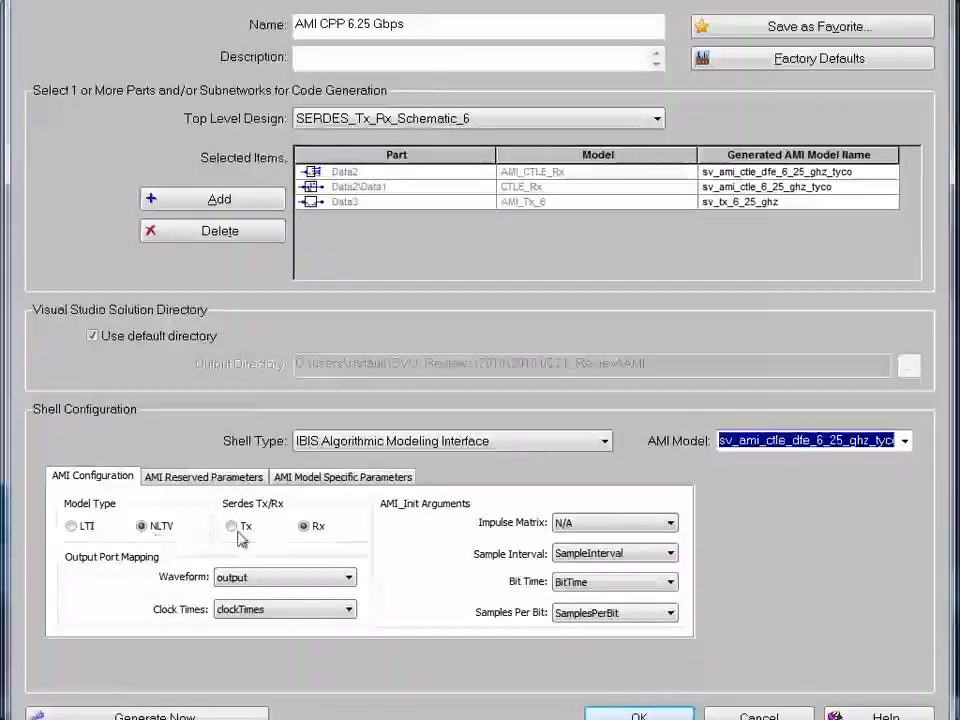
mouse_move(265, 538)
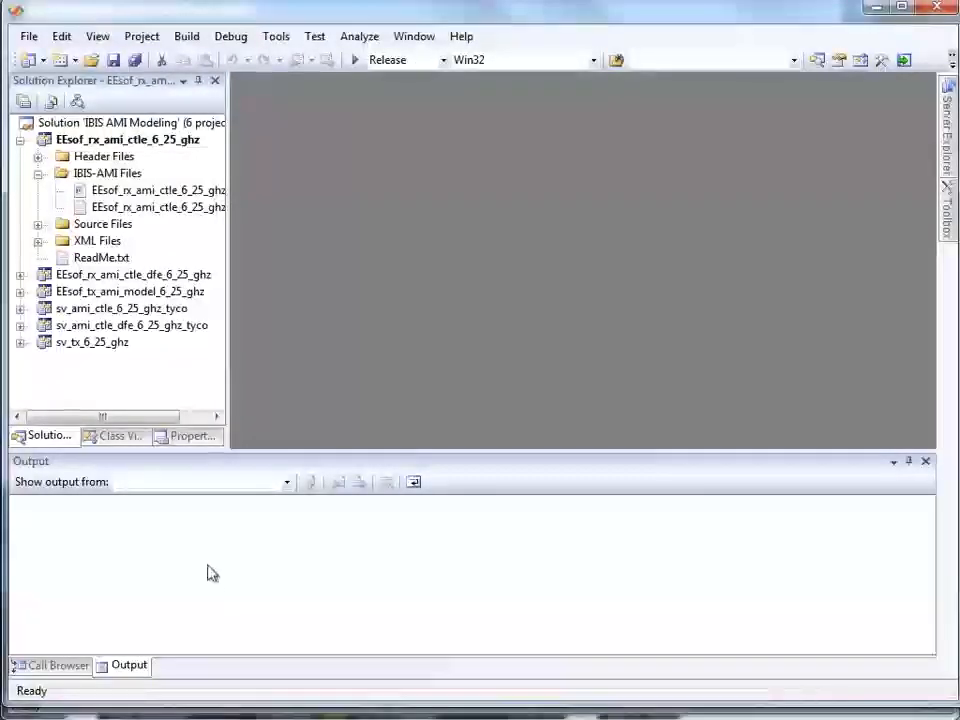
mouse_move(120, 138)
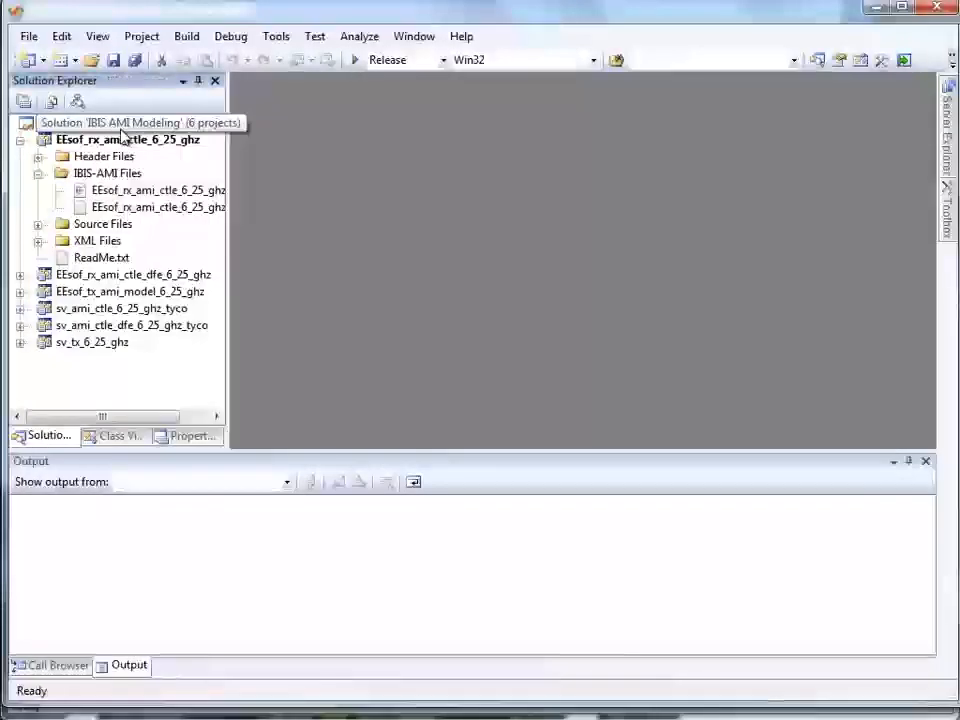
Step: Rebuild the whole six-project IBIS AMI Modeling solution from Solution Explorer
right_click(130, 122)
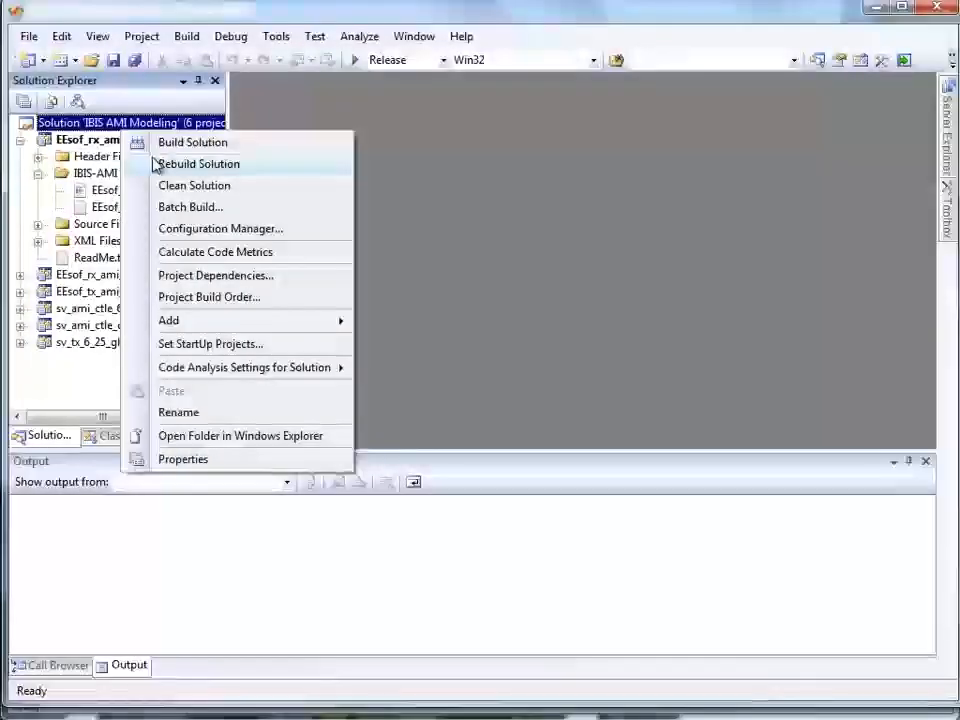
click(198, 163)
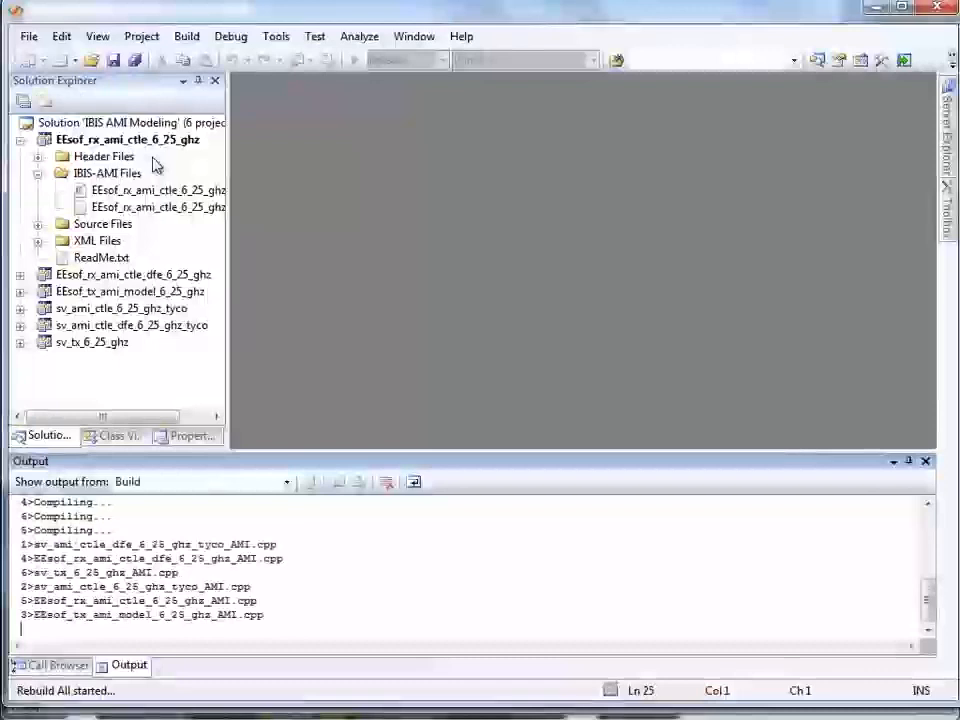